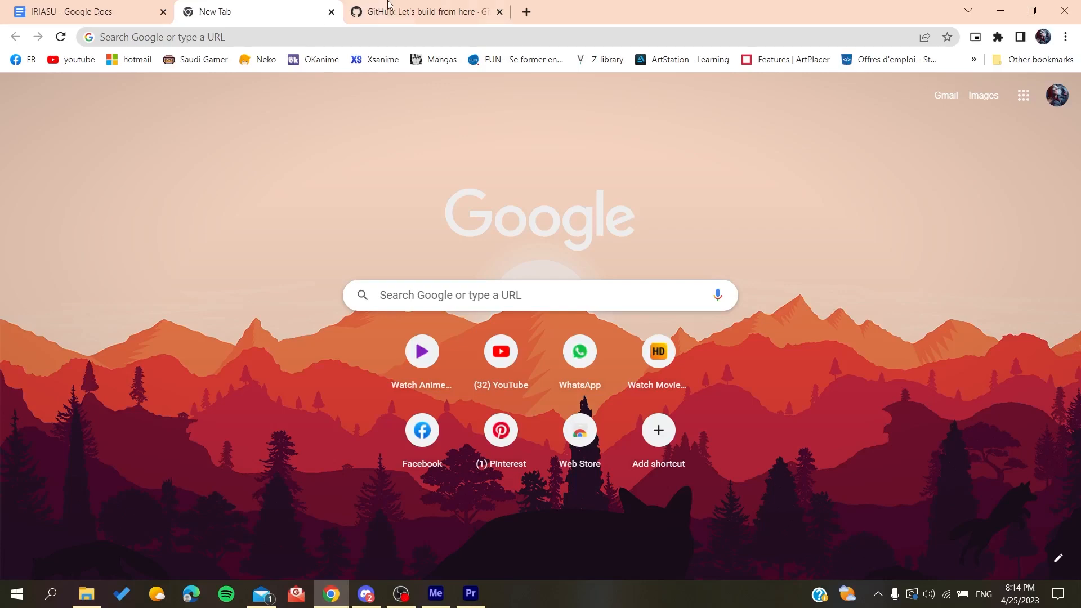
Switch to the Chrome tab showing the github.com landing page.
{"action": "left_click", "coordinate": [420, 11]}
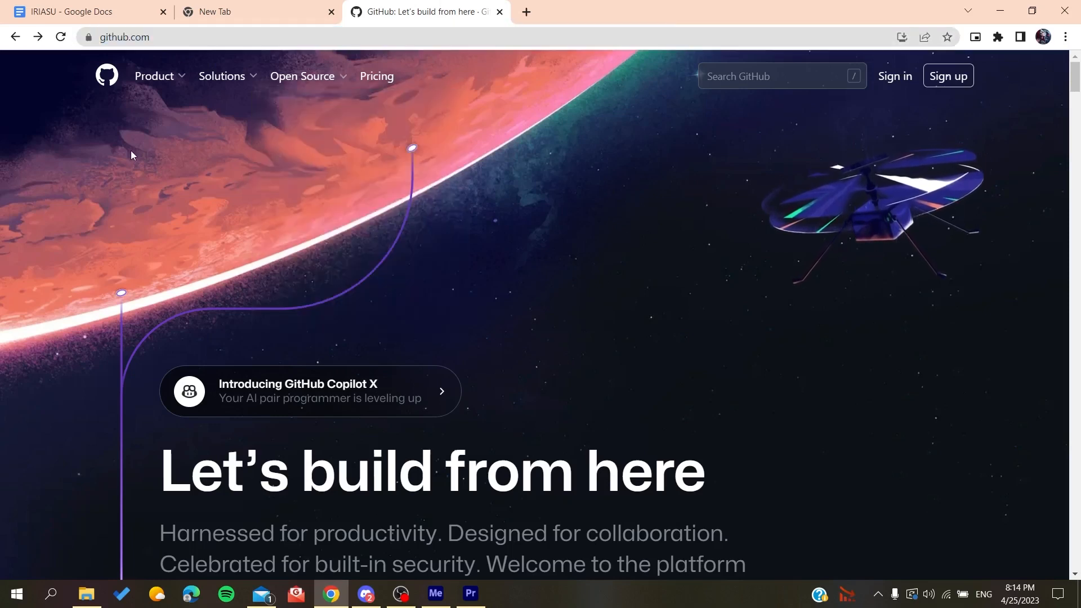
{"action": "mouse_move", "coordinate": [126, 156]}
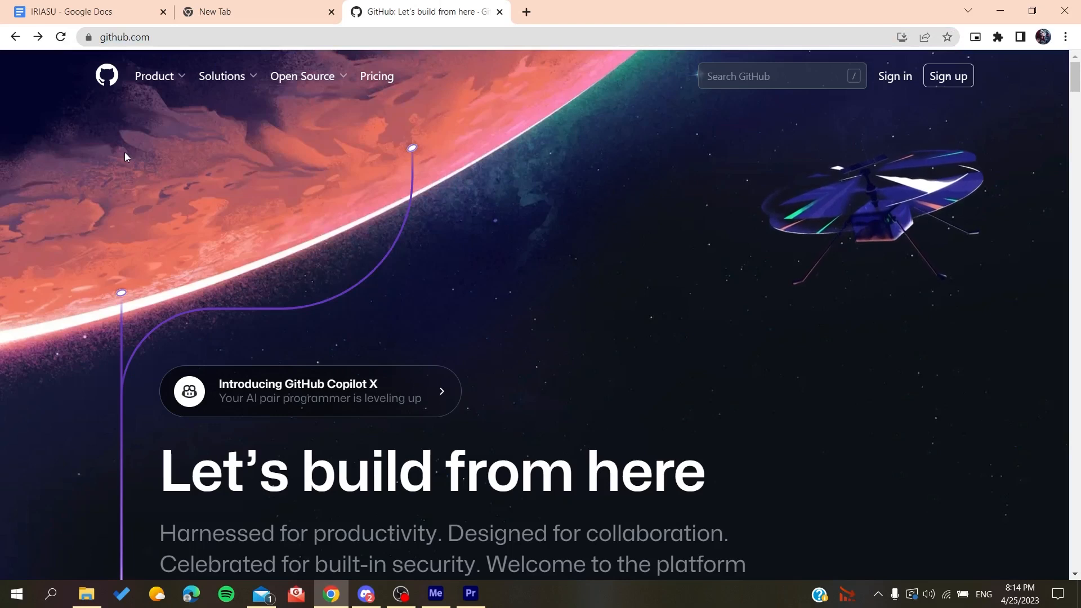
{"action": "mouse_move", "coordinate": [138, 83]}
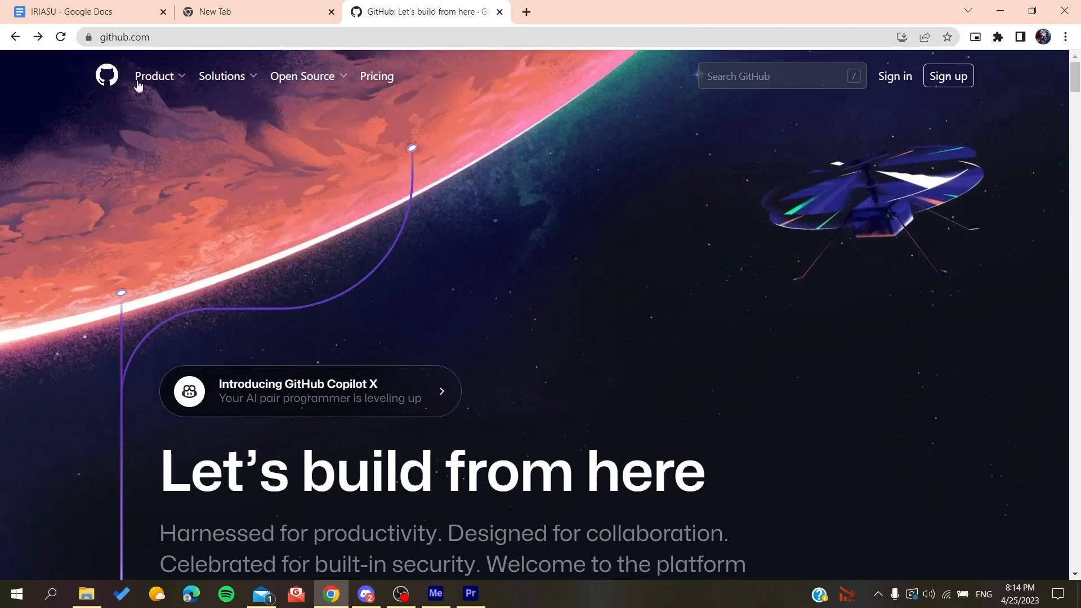
{"action": "mouse_move", "coordinate": [935, 88]}
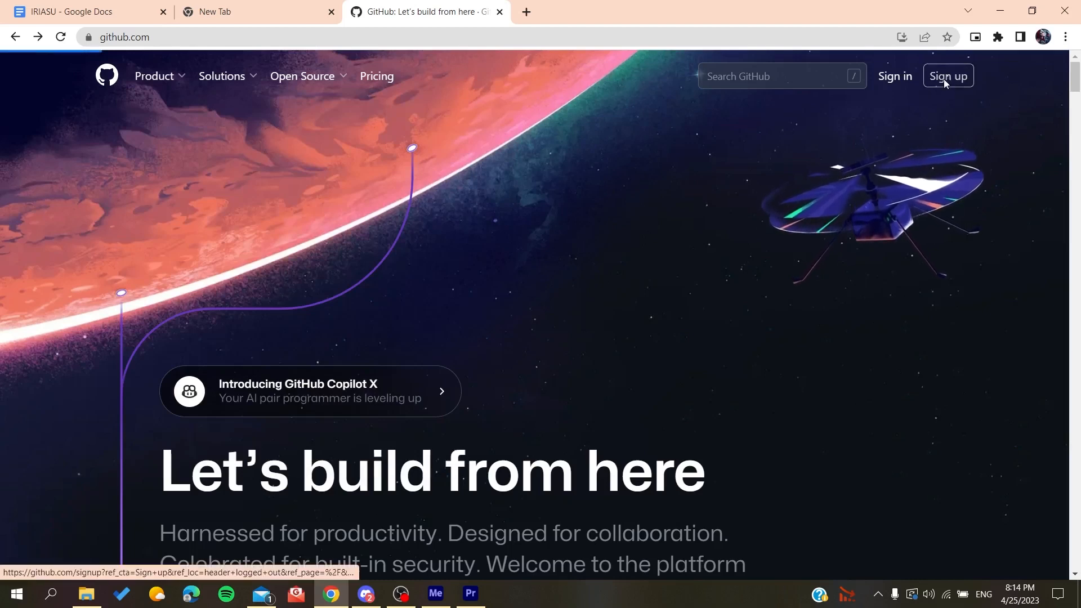
{"action": "left_click", "coordinate": [948, 76]}
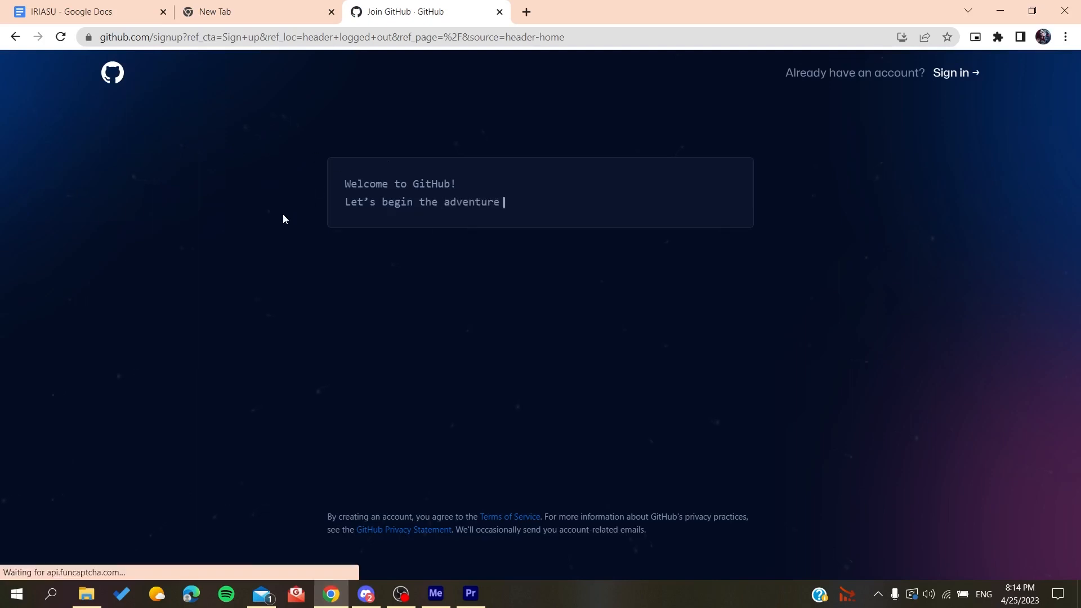
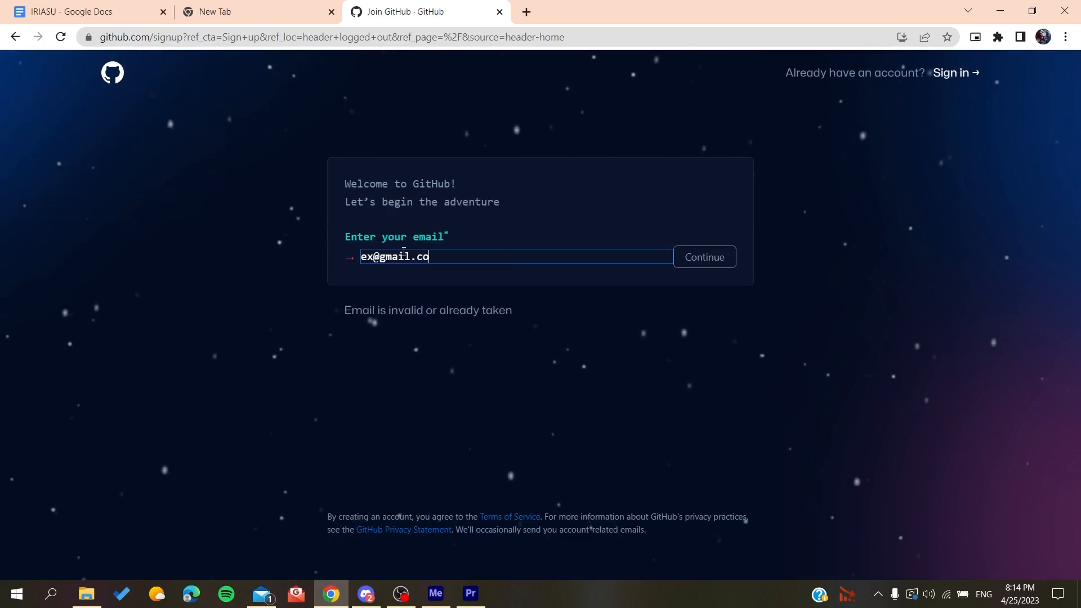
{"action": "left_click", "coordinate": [703, 257]}
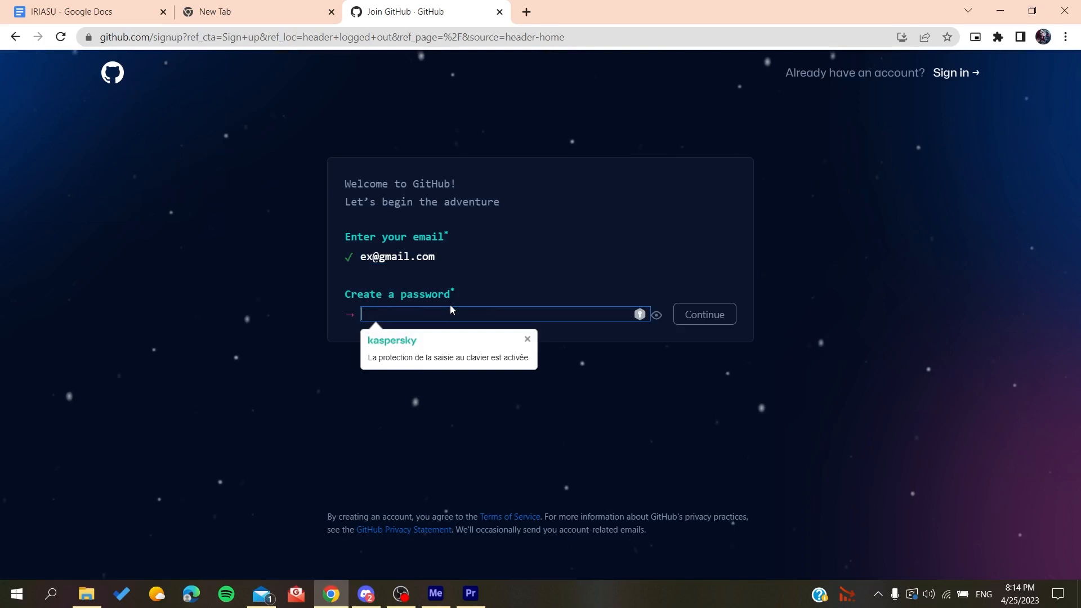
Set the password and the username 'IRgaer', reaching the product-updates question.
{"action": "type", "text": "password"}
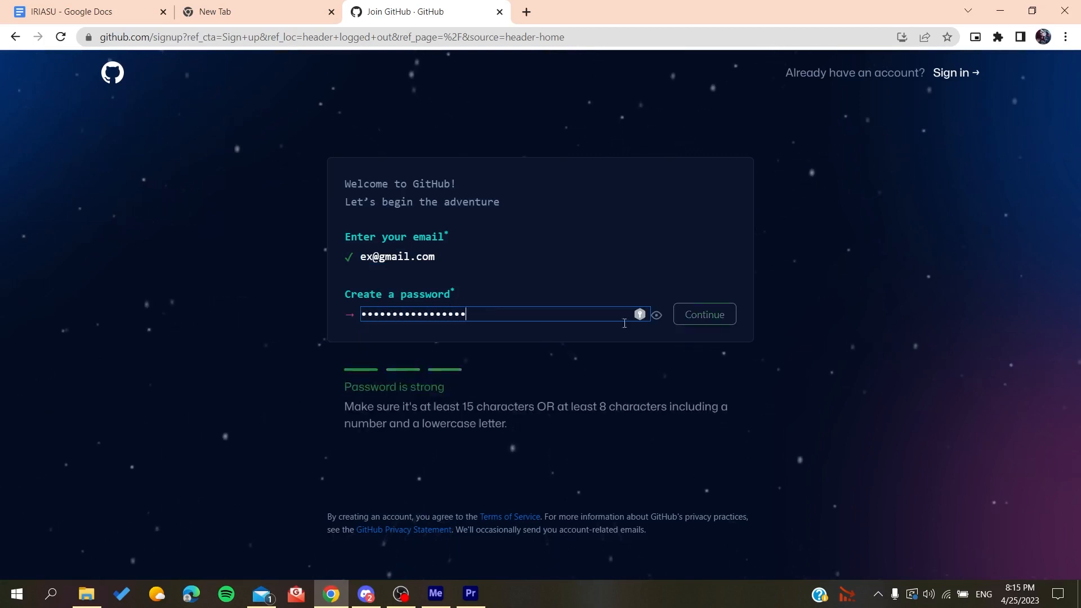
{"action": "left_click", "coordinate": [703, 314]}
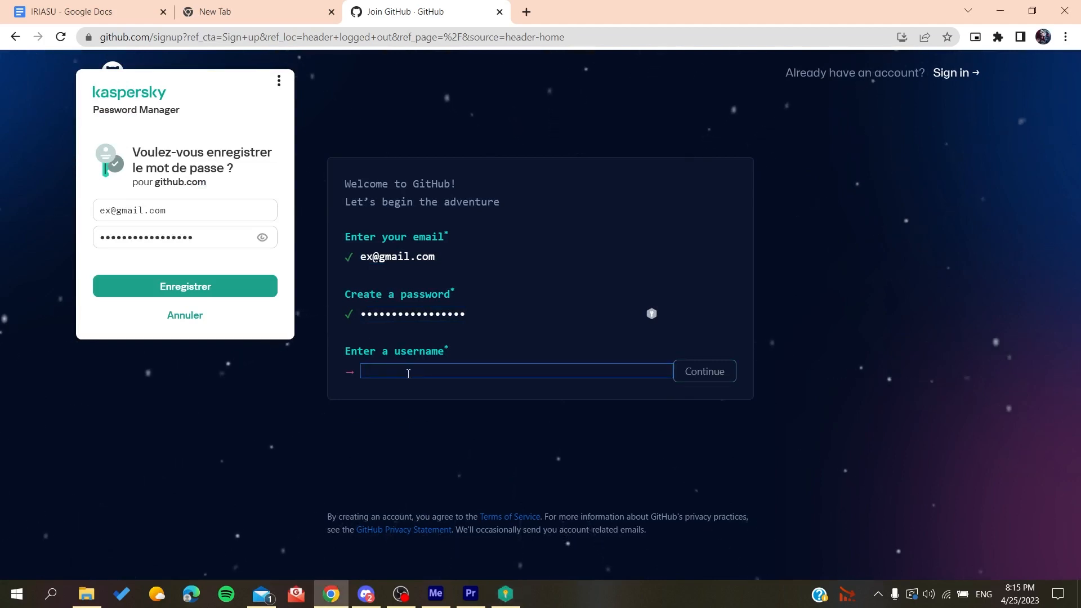
{"action": "type", "text": "IRgaer"}
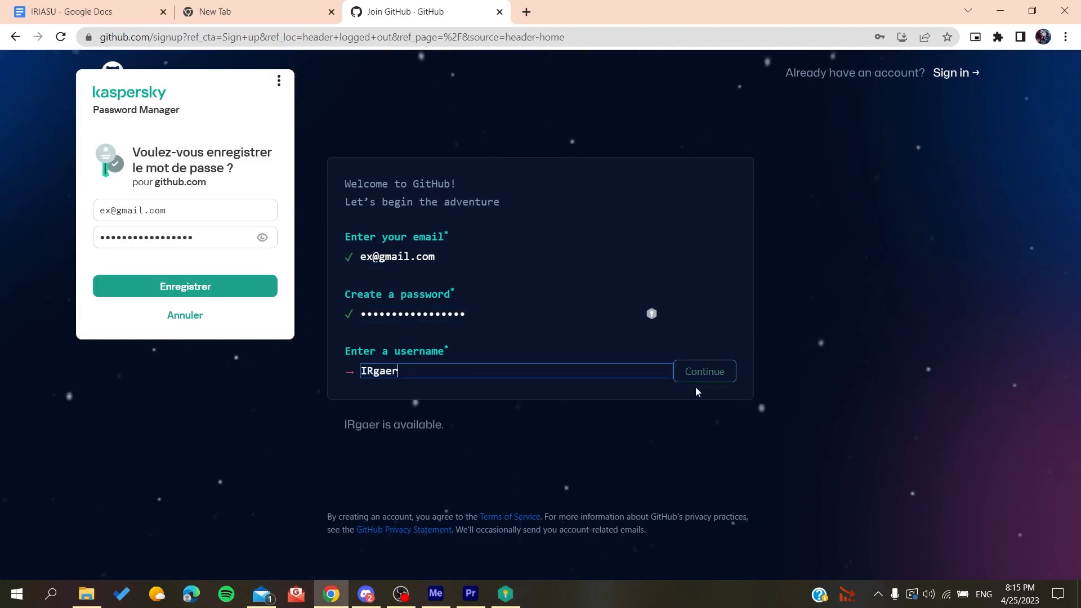
{"action": "left_click", "coordinate": [703, 372]}
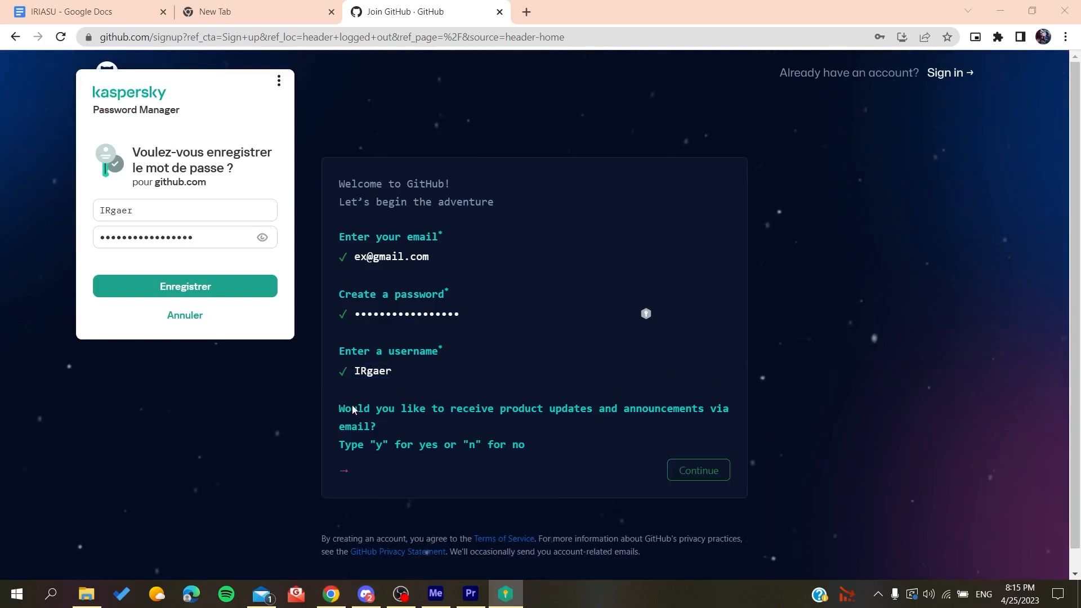
{"action": "mouse_move", "coordinate": [385, 473]}
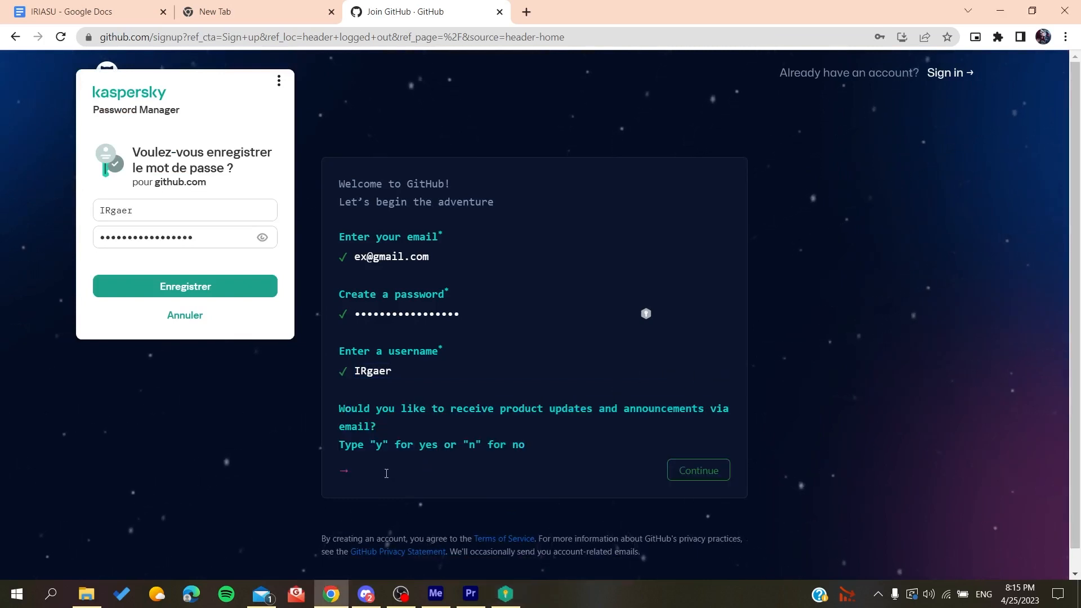
{"action": "left_click", "coordinate": [510, 469]}
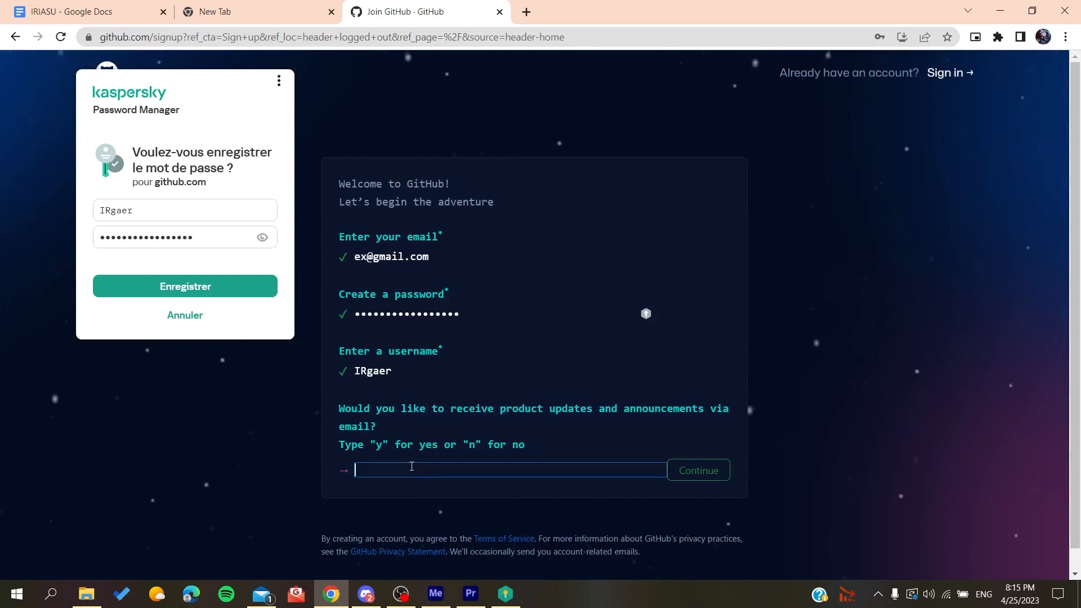
Answer the product-updates question and solve the identical-objects verification puzzle.
{"action": "left_click", "coordinate": [698, 470]}
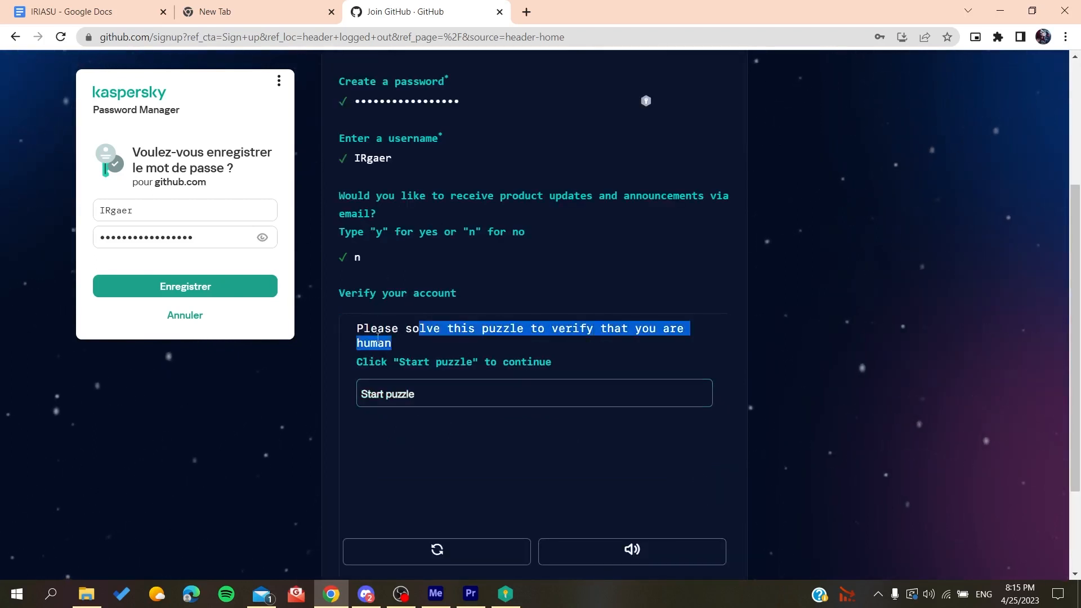
{"action": "scroll", "scroll_direction": "down", "scroll_amount": 3}
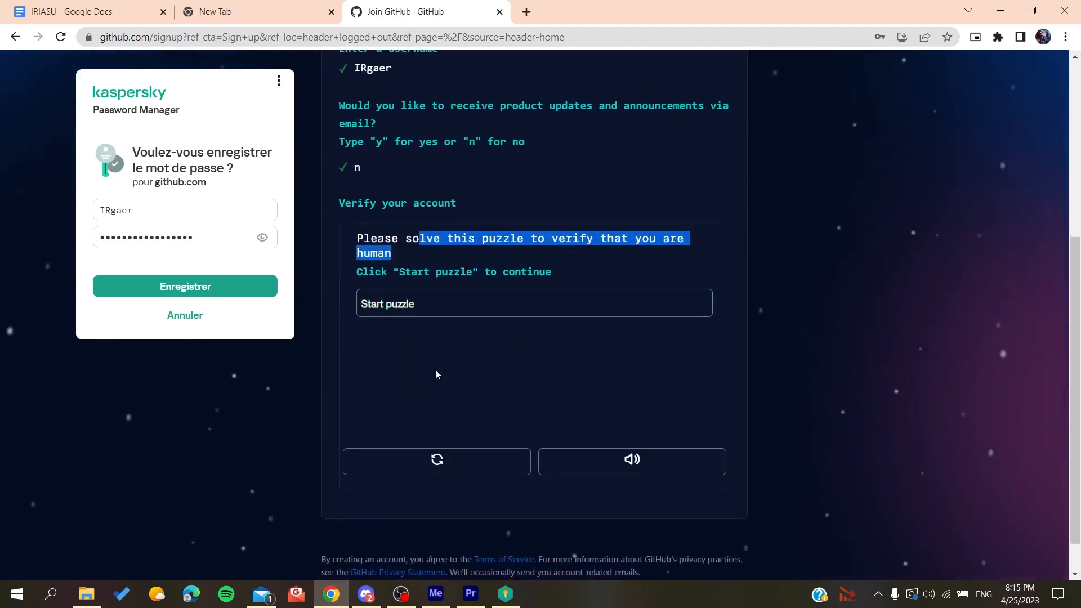
{"action": "left_click", "coordinate": [534, 304]}
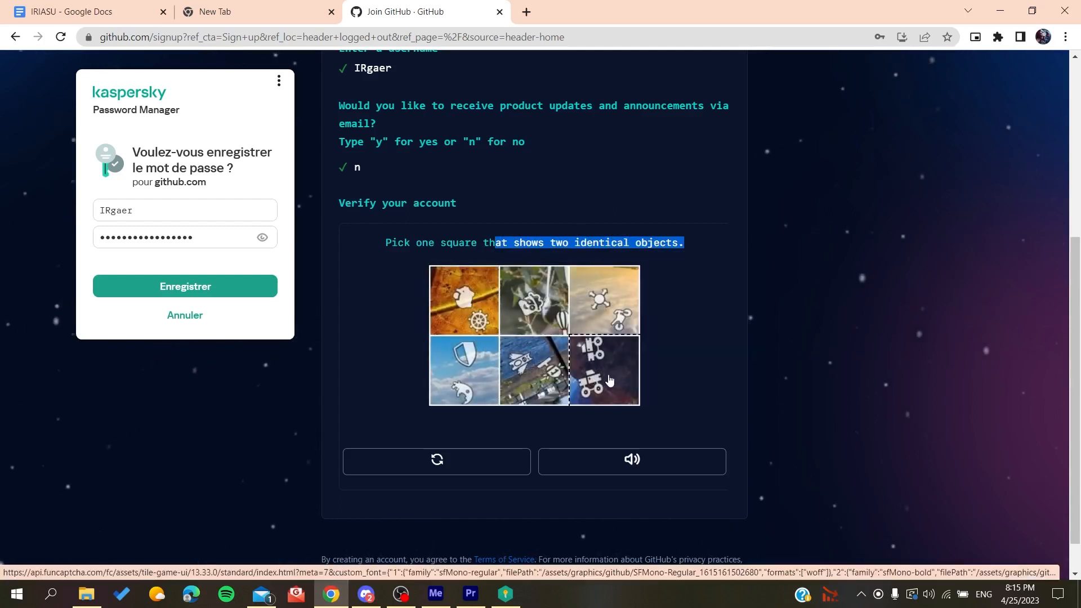
{"action": "left_click", "coordinate": [603, 371]}
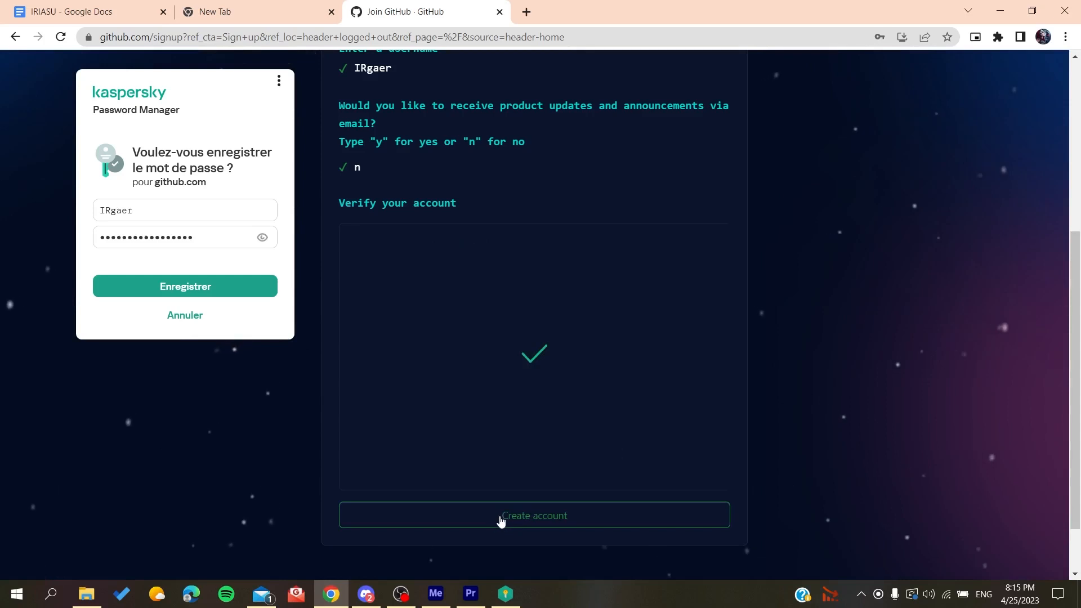
{"action": "left_click", "coordinate": [534, 515]}
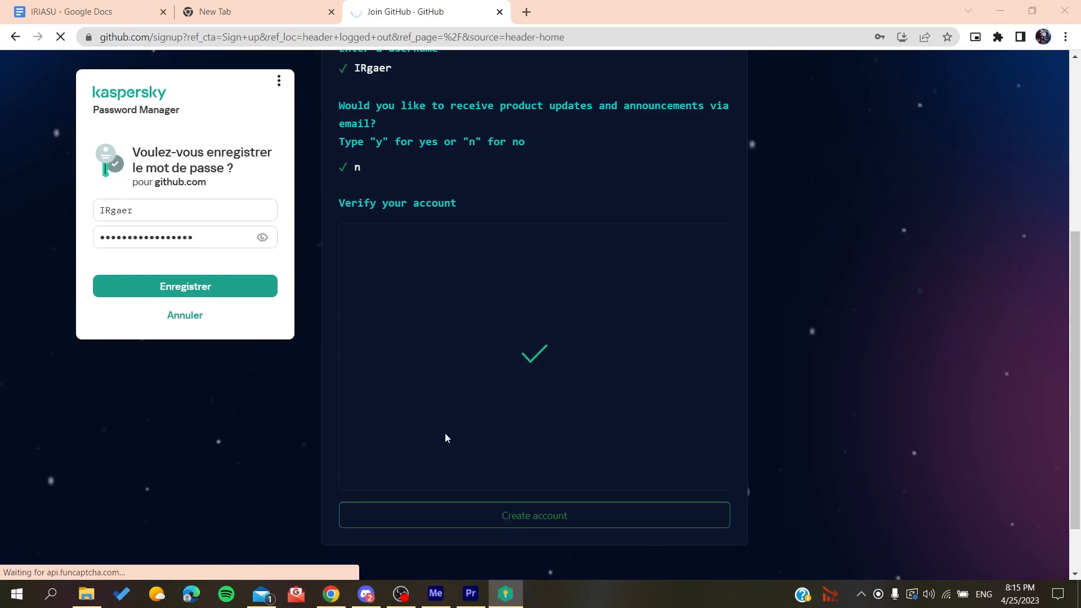
Submit the new account and begin entering the emailed launch code.
{"action": "left_click", "coordinate": [534, 515]}
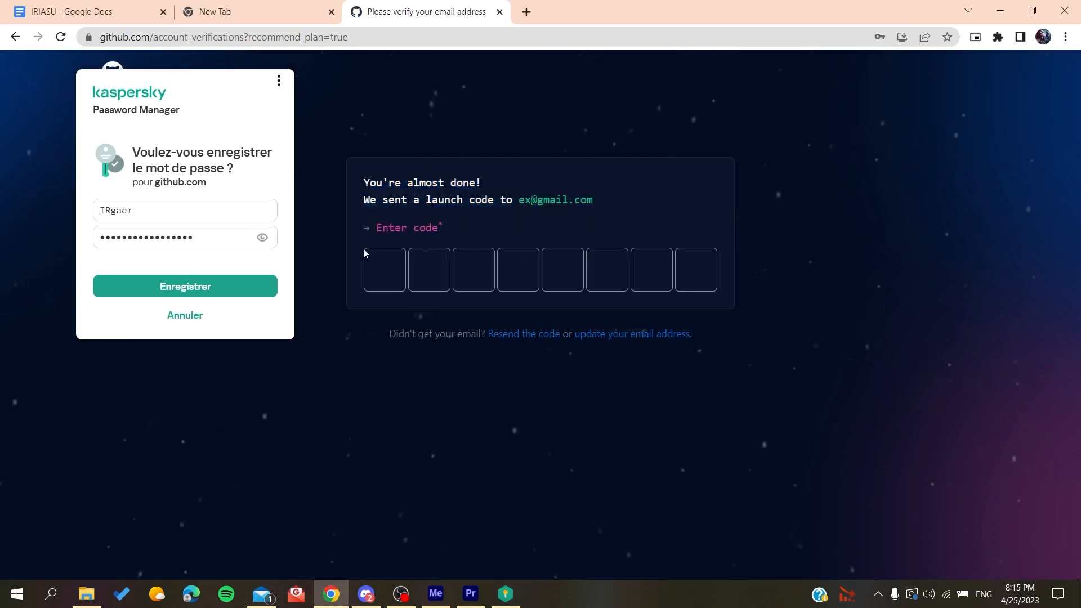
{"action": "left_click", "coordinate": [383, 269]}
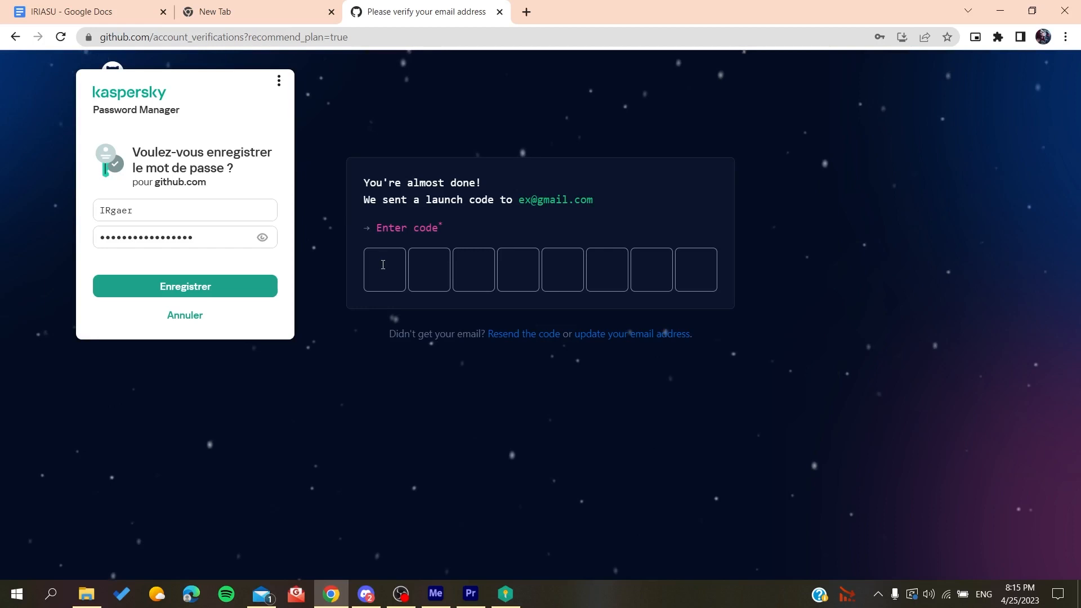
{"action": "mouse_move", "coordinate": [247, 528]}
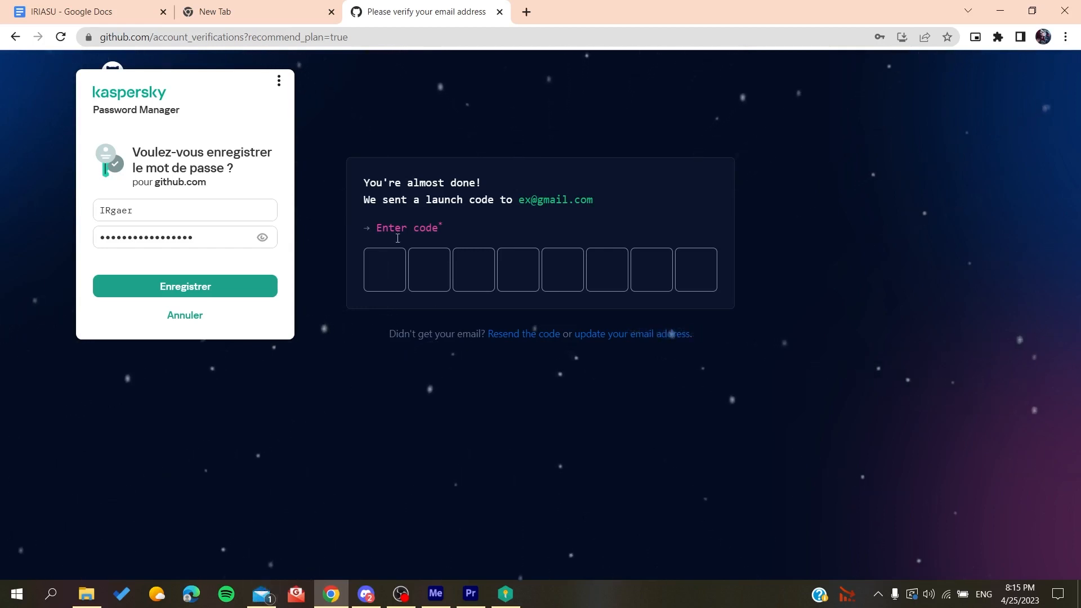
{"action": "left_click", "coordinate": [384, 270]}
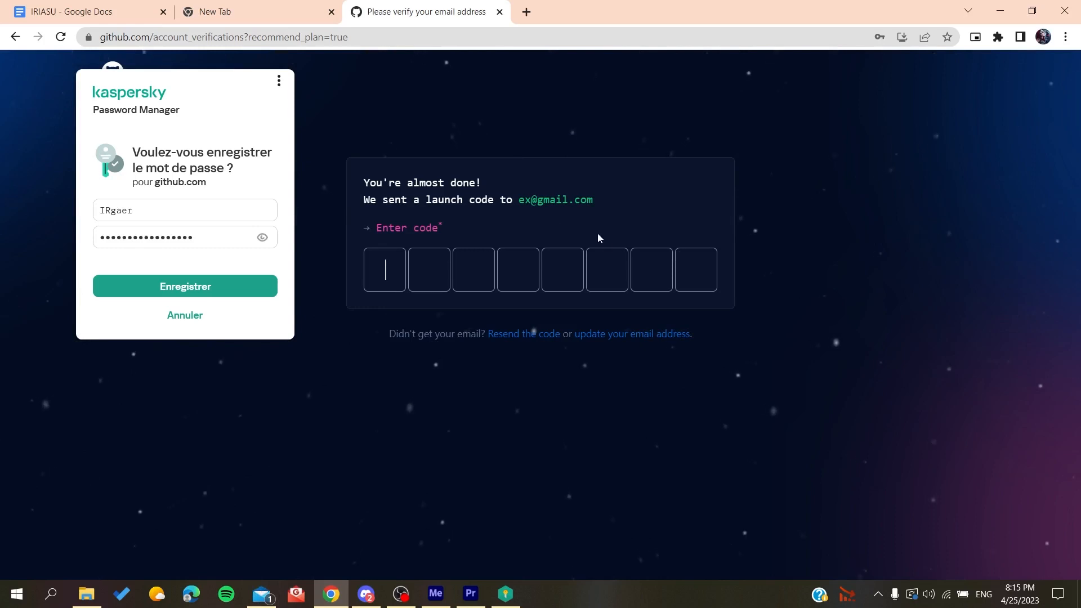
{"action": "mouse_move", "coordinate": [371, 304]}
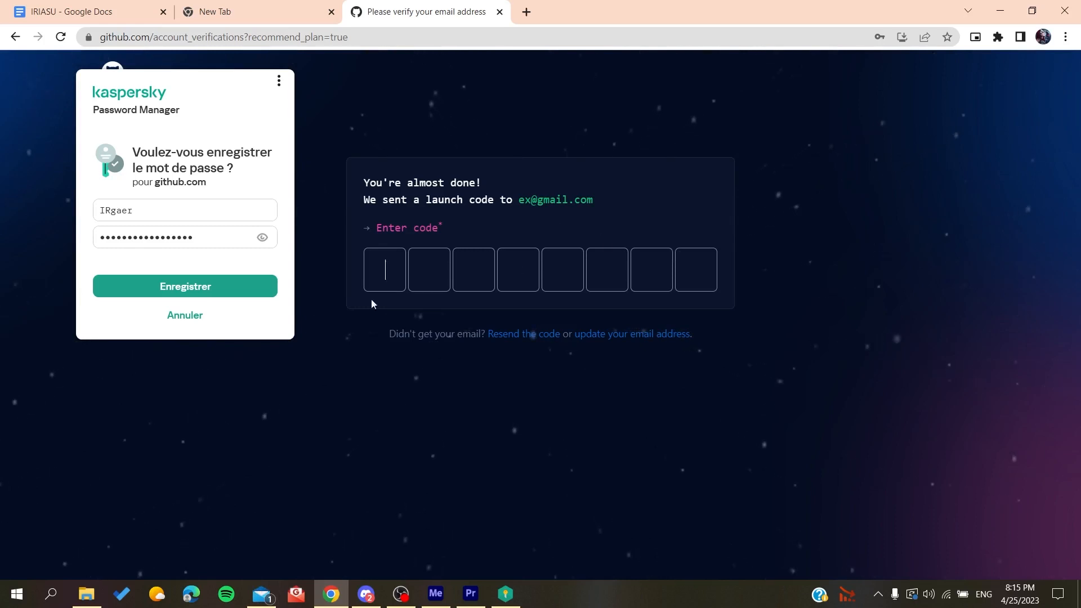
{"action": "left_click", "coordinate": [184, 315]}
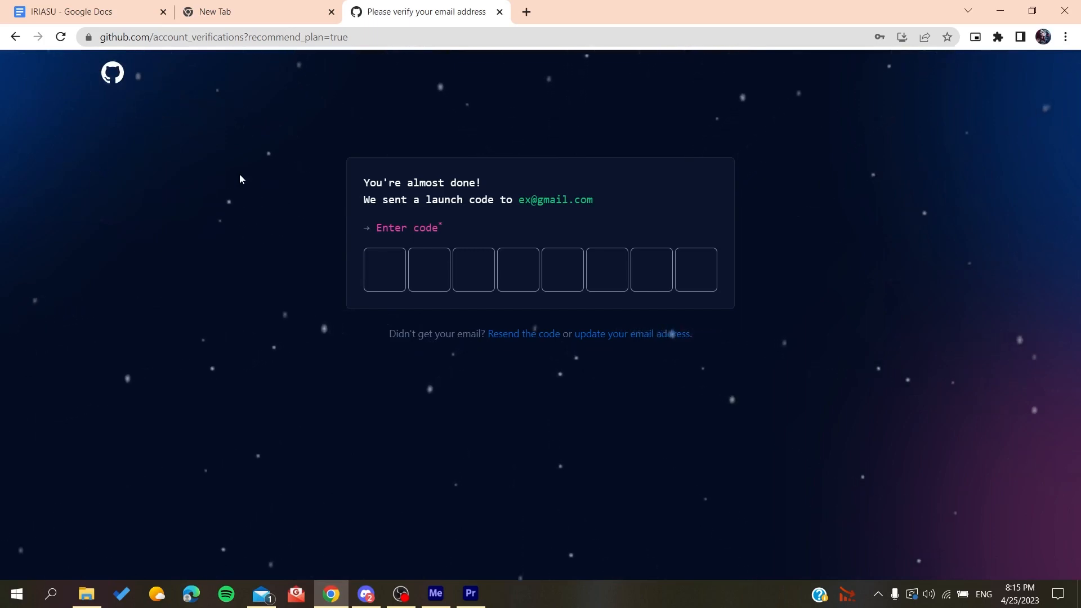
{"action": "mouse_move", "coordinate": [214, 184]}
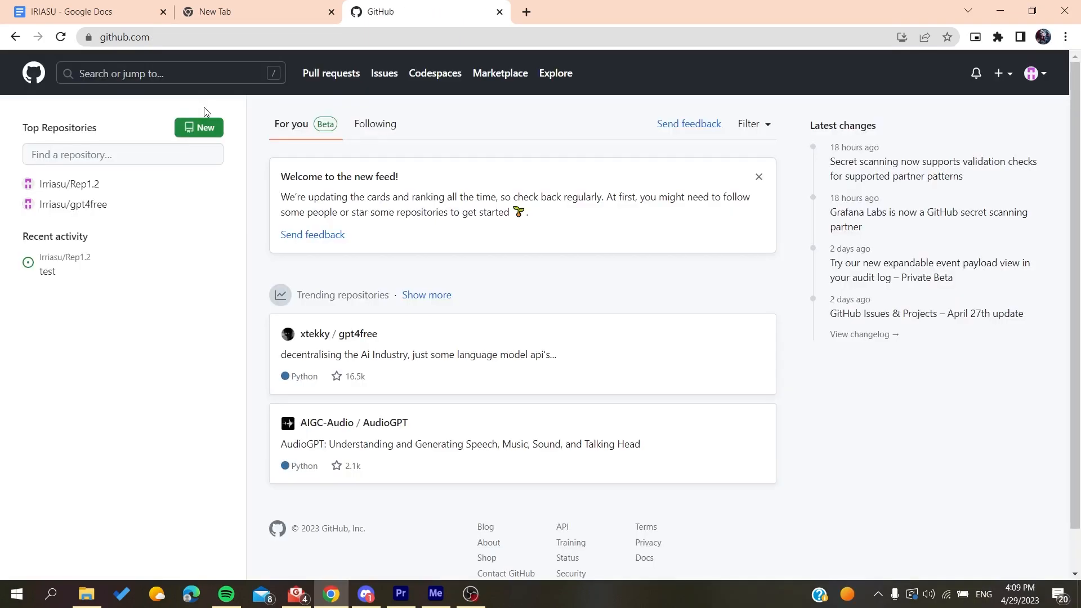
{"action": "mouse_move", "coordinate": [44, 179]}
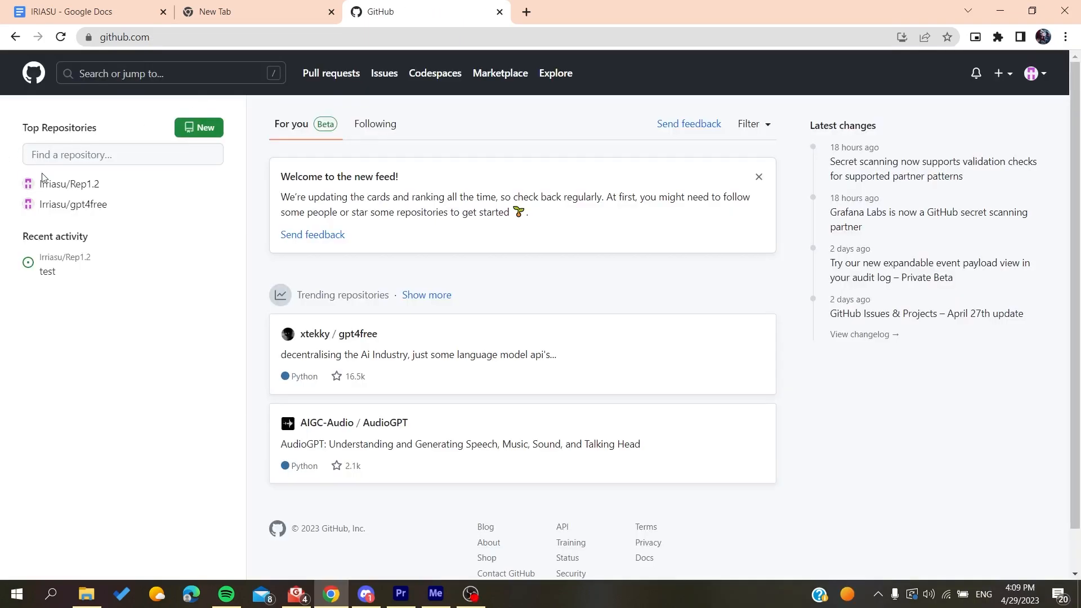
Open Irriasu/Rep1.2, its Settings, and the Collaborators page under Access.
{"action": "left_click", "coordinate": [69, 183]}
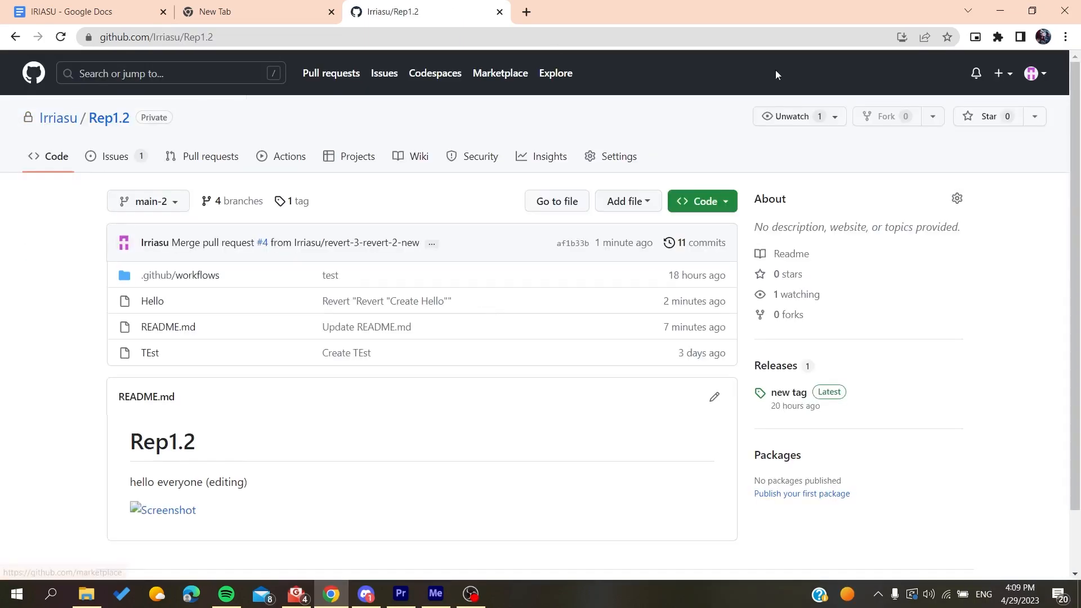
{"action": "left_click", "coordinate": [618, 156]}
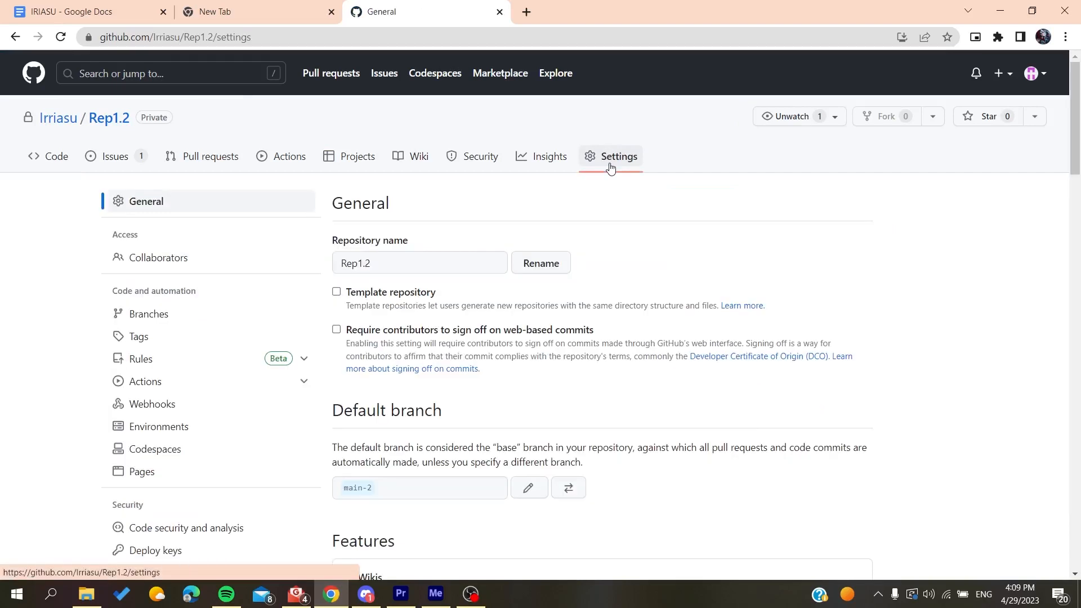
{"action": "double_click", "coordinate": [124, 234]}
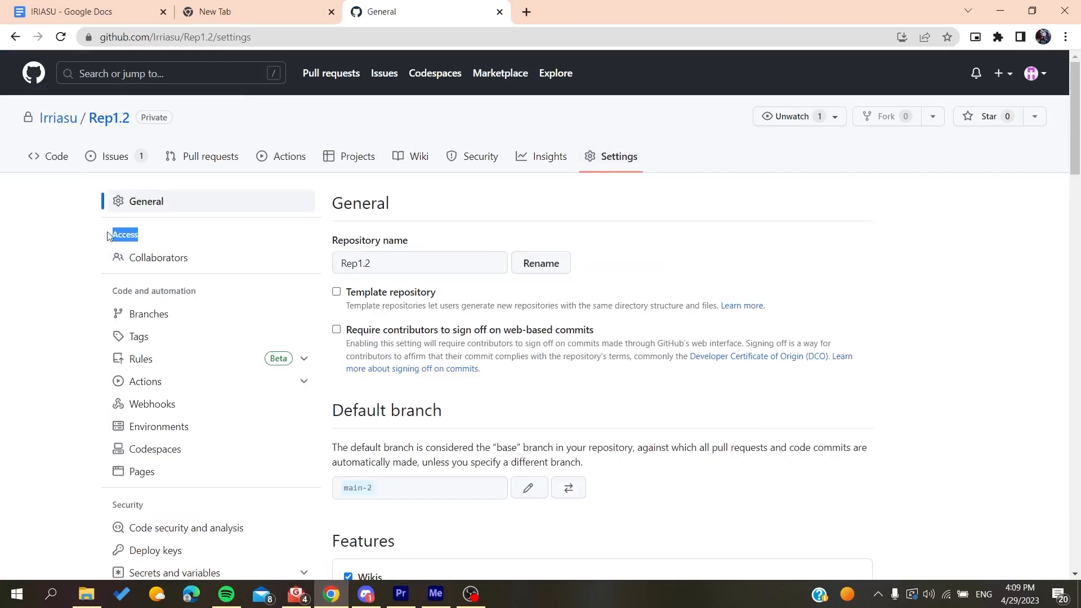
{"action": "left_click", "coordinate": [160, 257]}
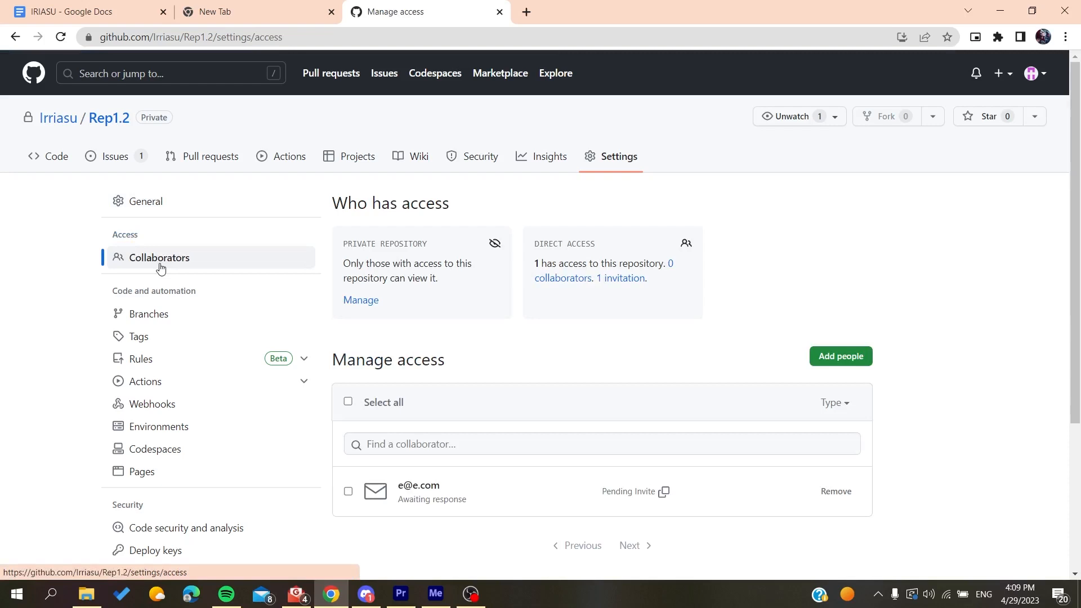
{"action": "scroll", "scroll_direction": "down", "scroll_amount": 3}
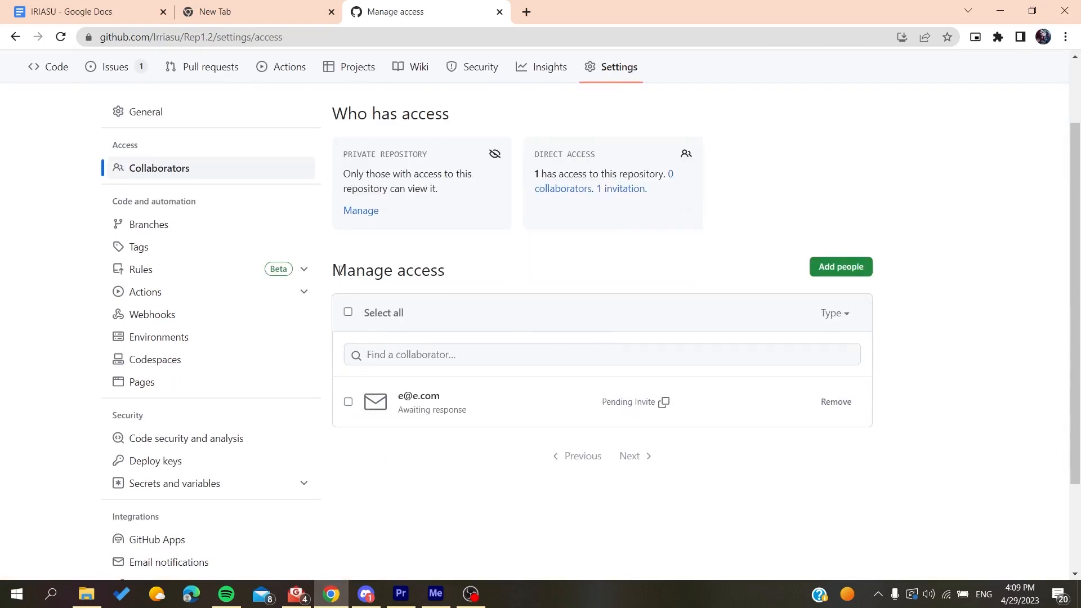
{"action": "scroll", "scroll_direction": "down", "scroll_amount": 3}
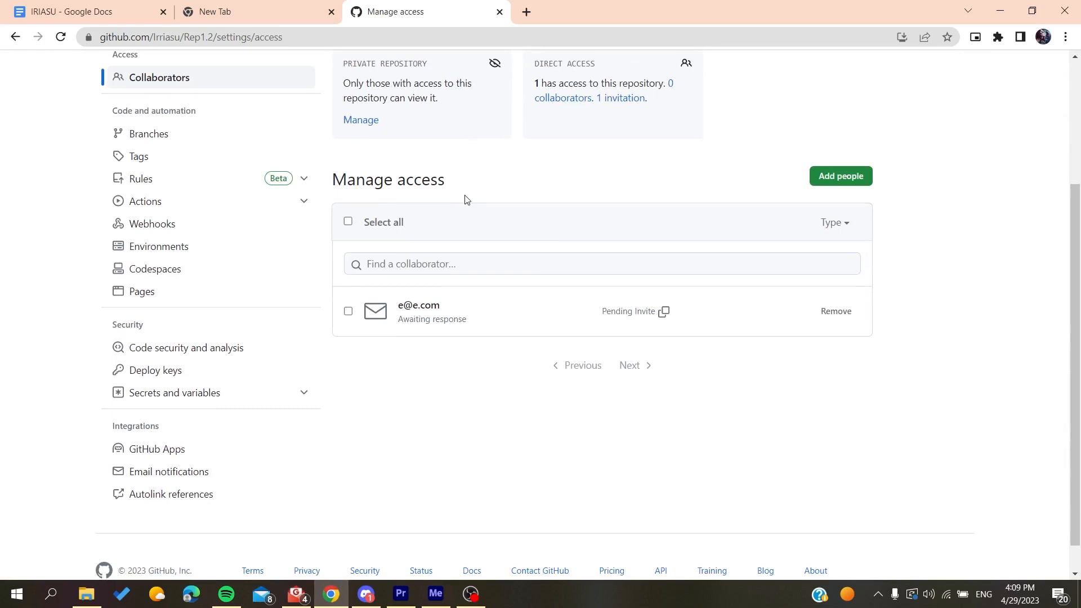
{"action": "mouse_move", "coordinate": [825, 203]}
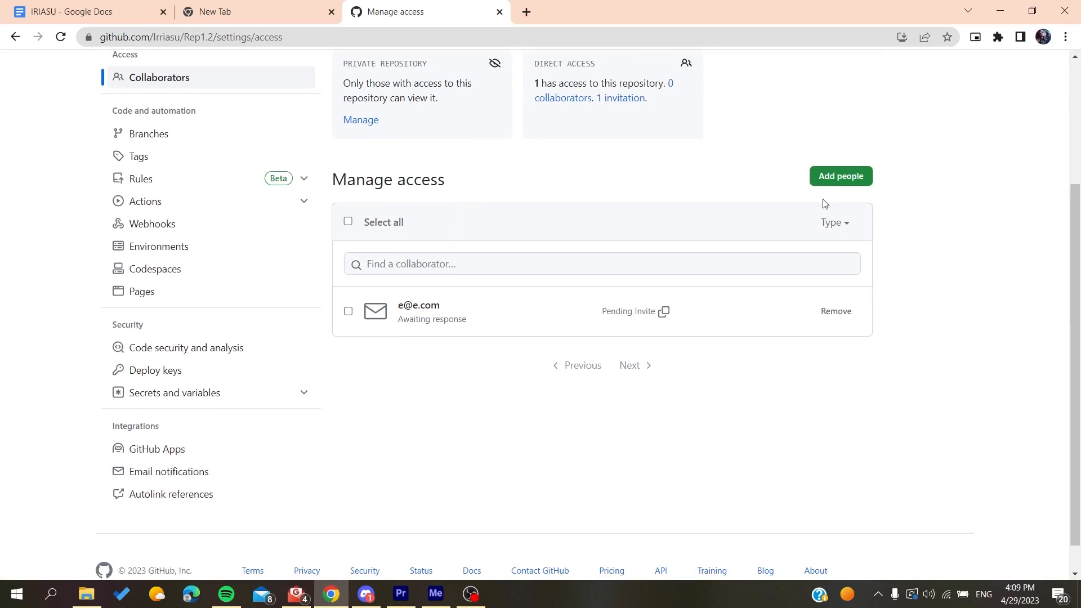
{"action": "left_click", "coordinate": [840, 175]}
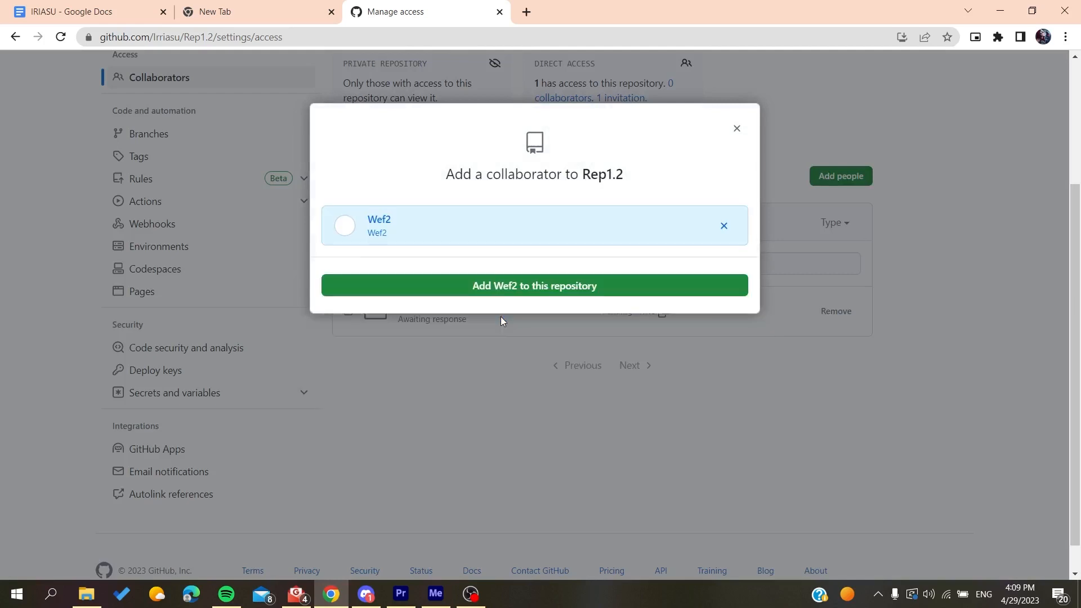
{"action": "mouse_move", "coordinate": [487, 305]}
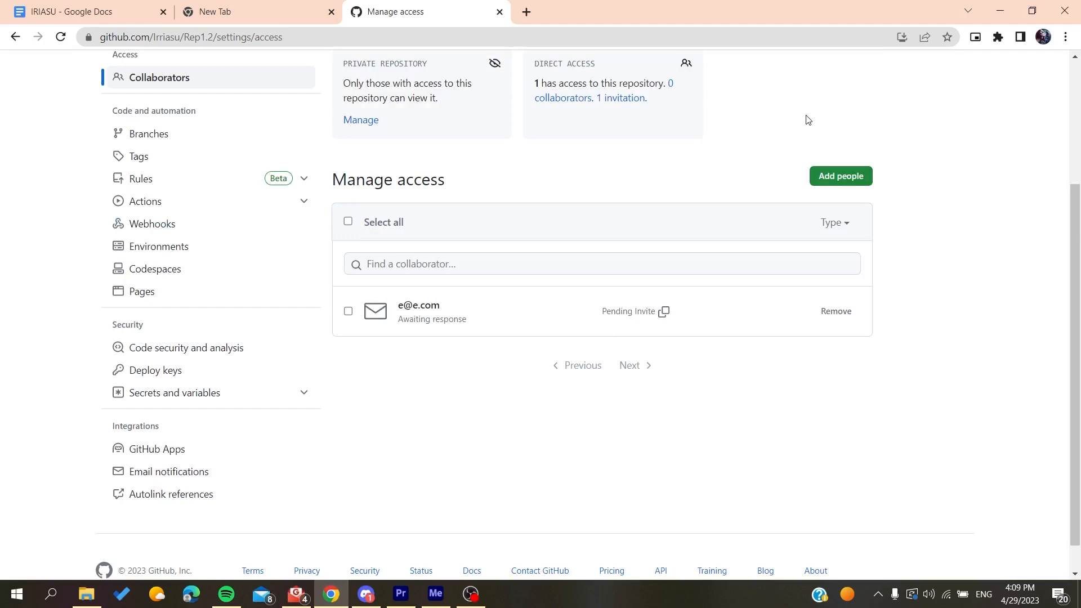
{"action": "mouse_move", "coordinate": [597, 193]}
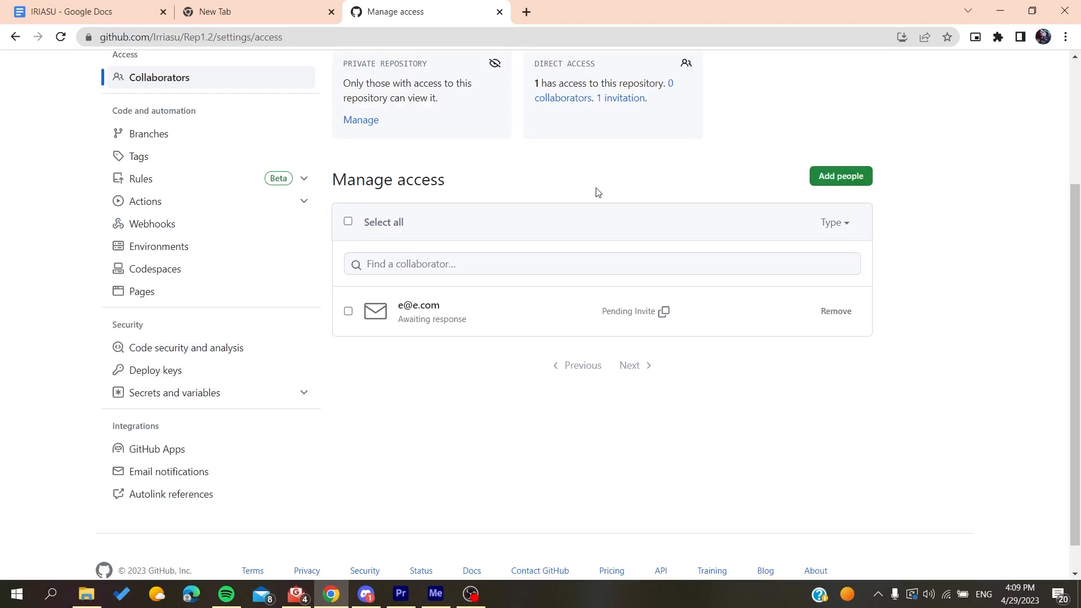